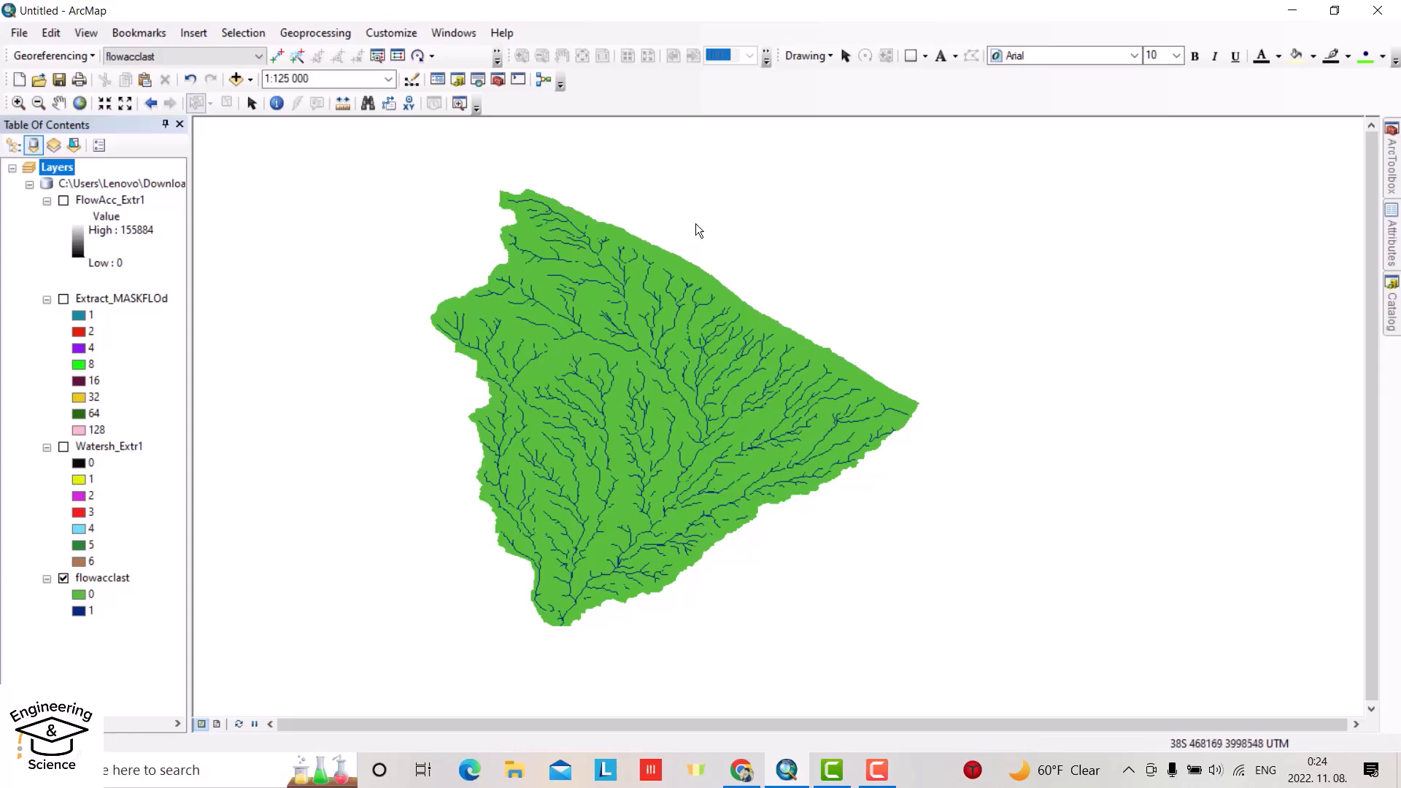
mouse_move(701, 222)
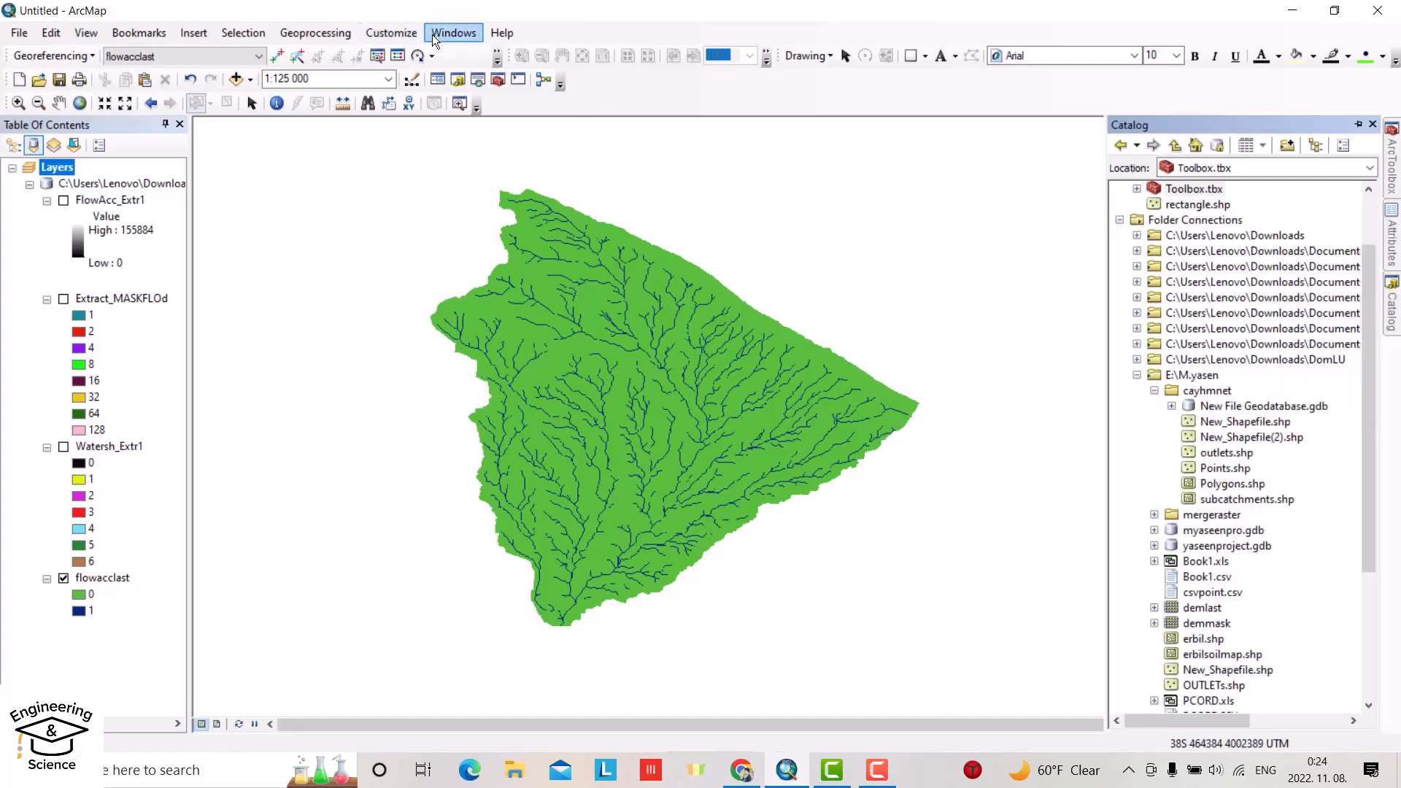
- Select the cayhmnet folder in Catalog and show its context menu for new items
left_click(453, 32)
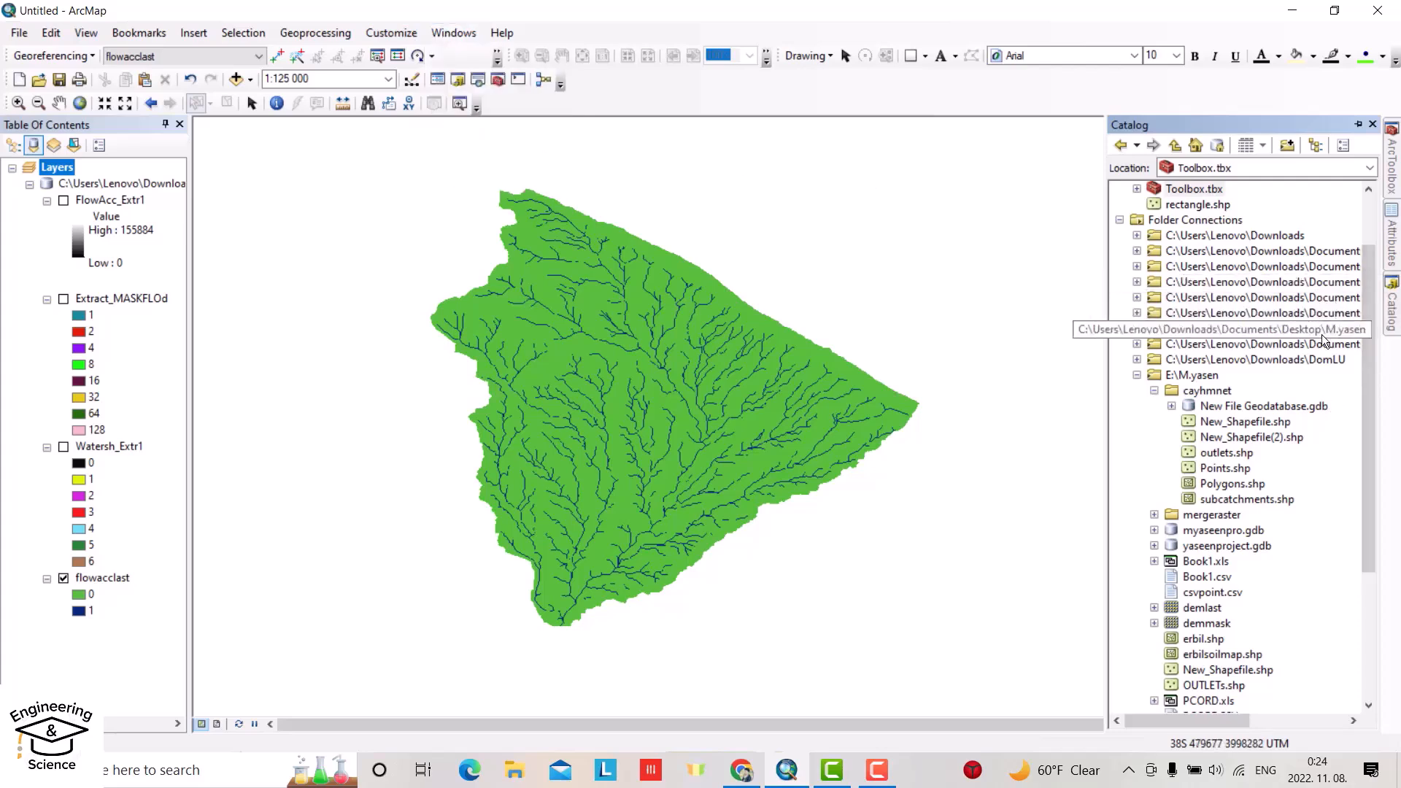
mouse_move(1231, 395)
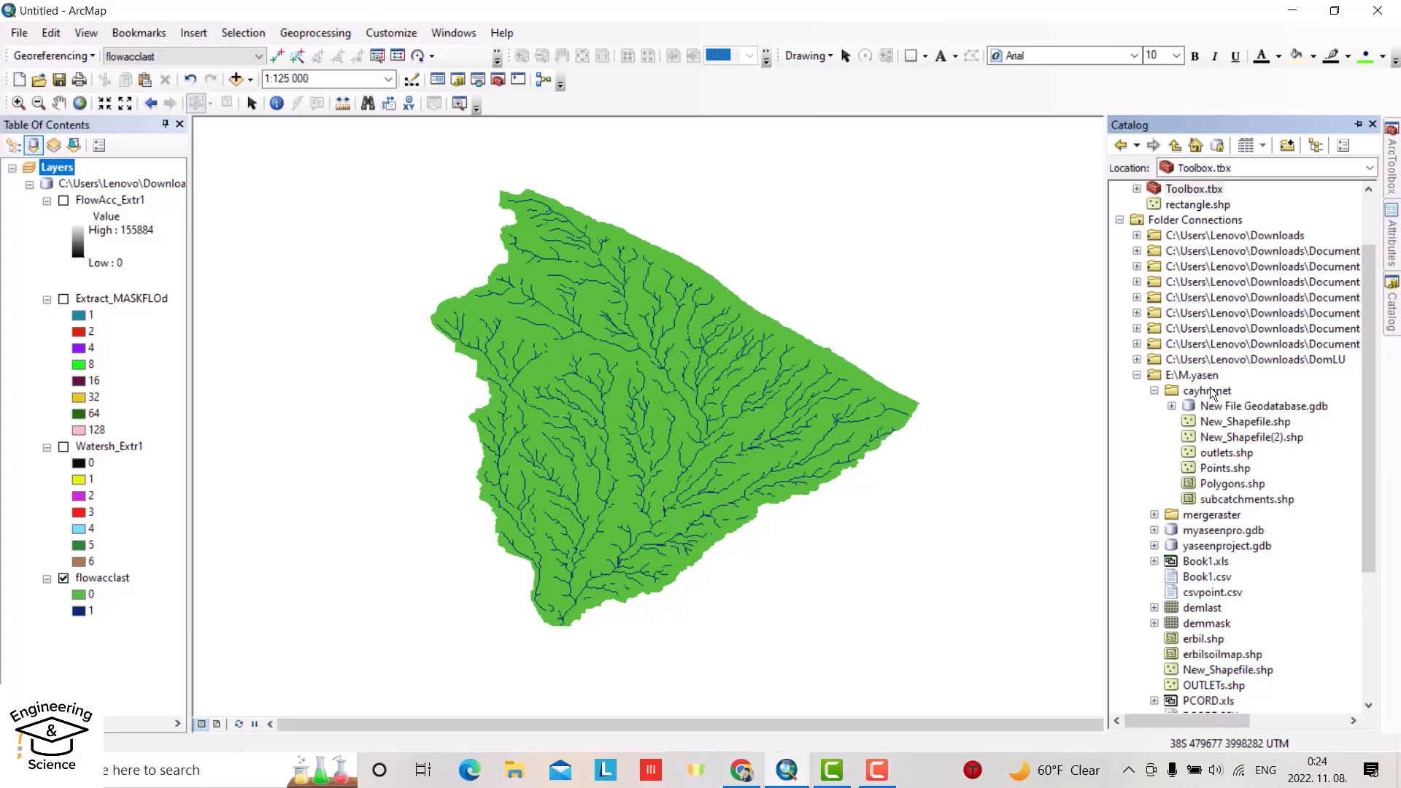
left_click(1208, 391)
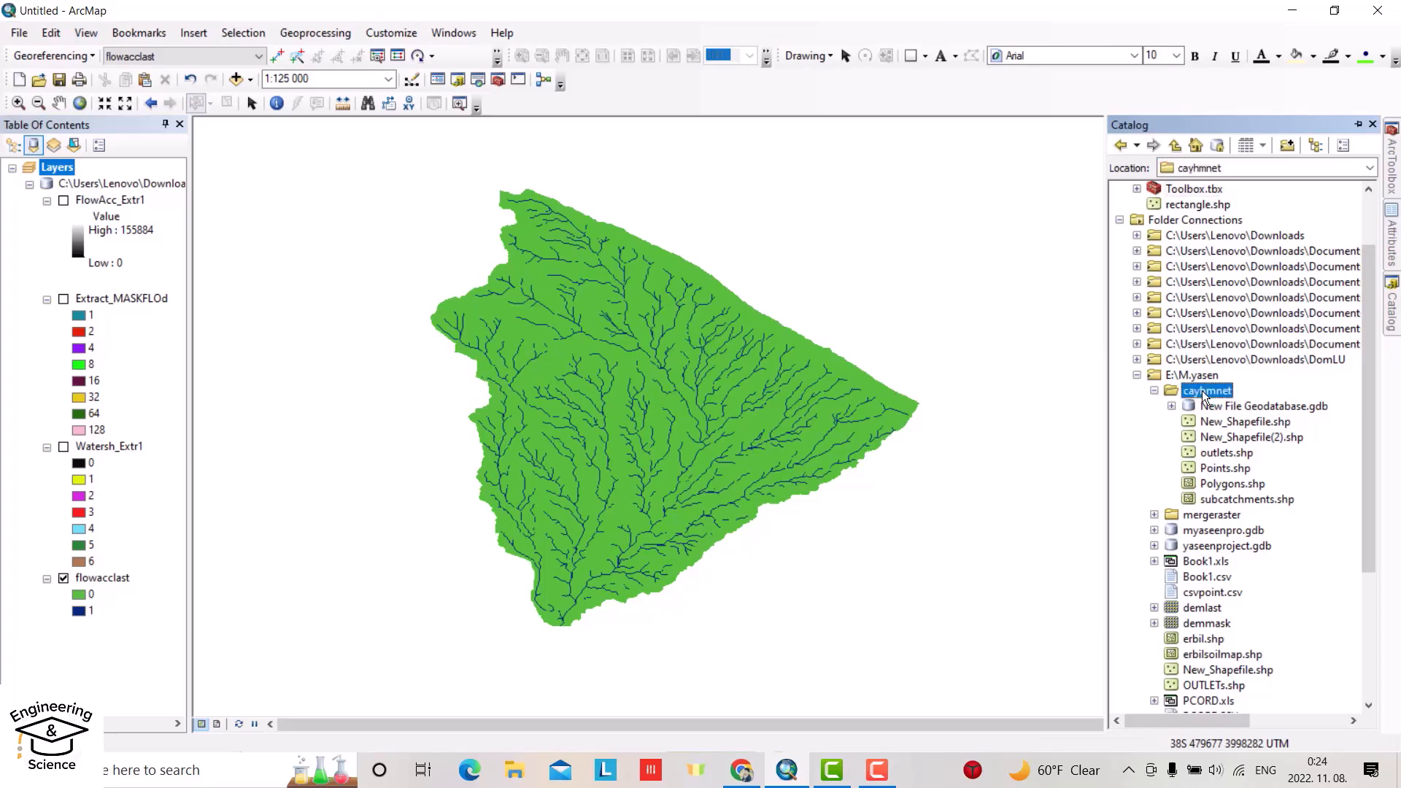
right_click(1207, 391)
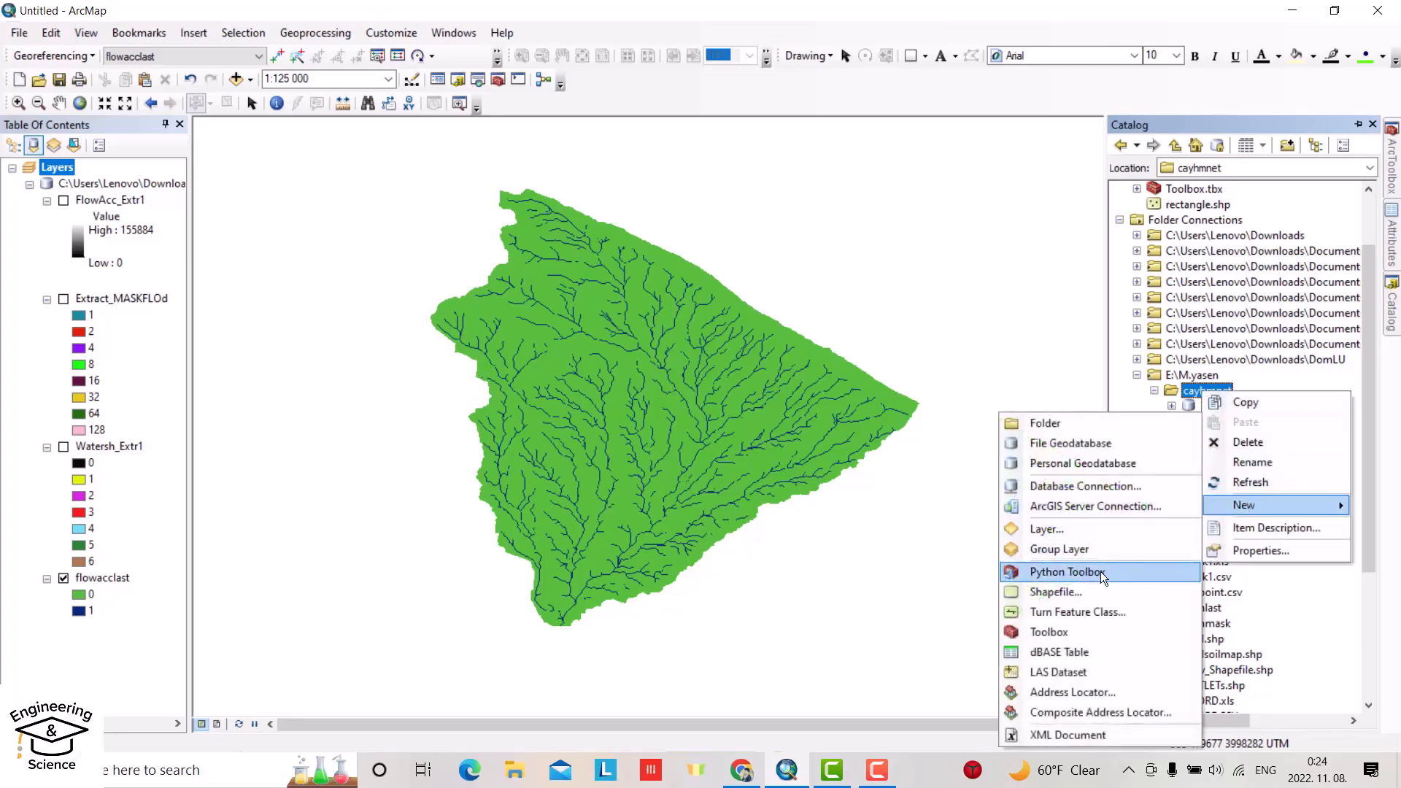
- Create a new shapefile named Point1 with Point as the feature type
left_click(1054, 591)
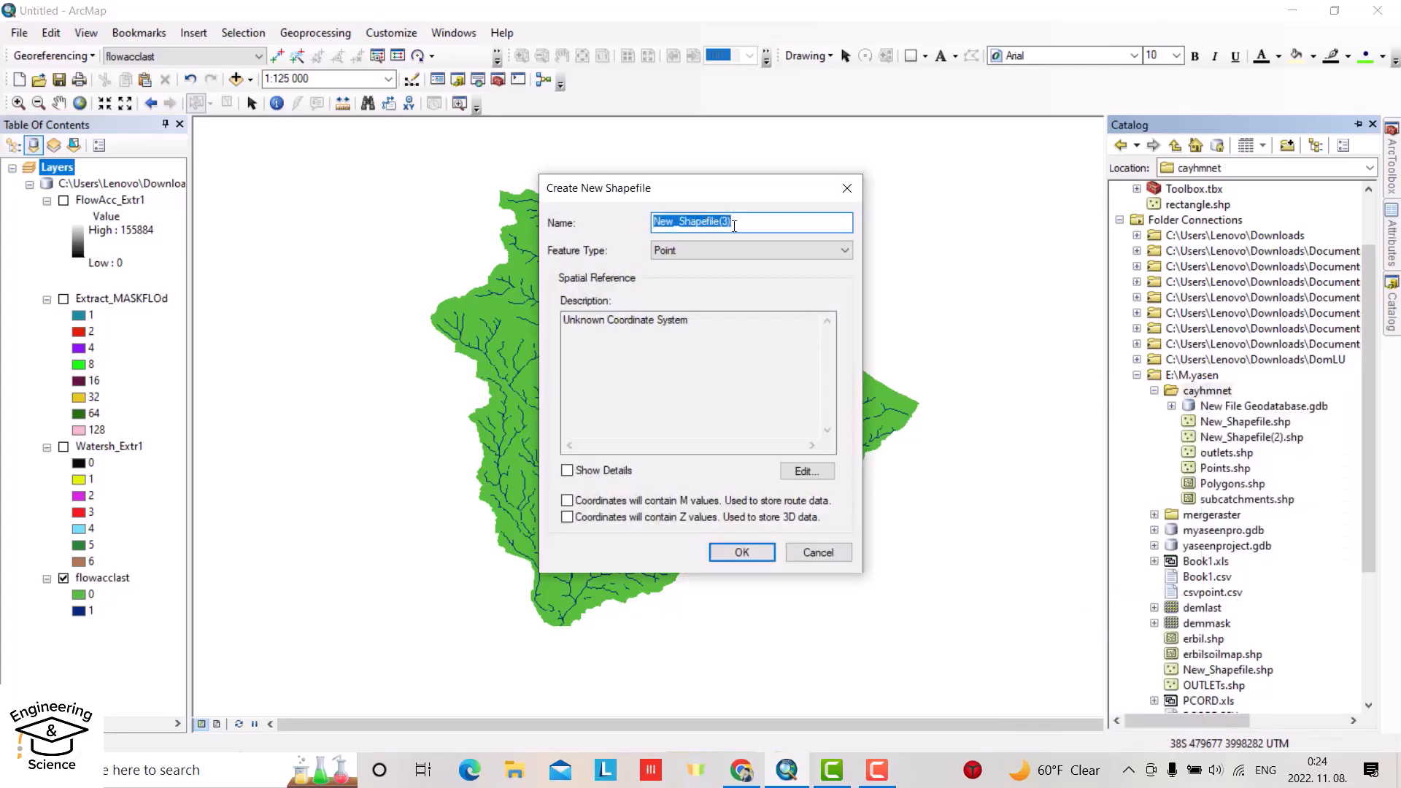
type("P")
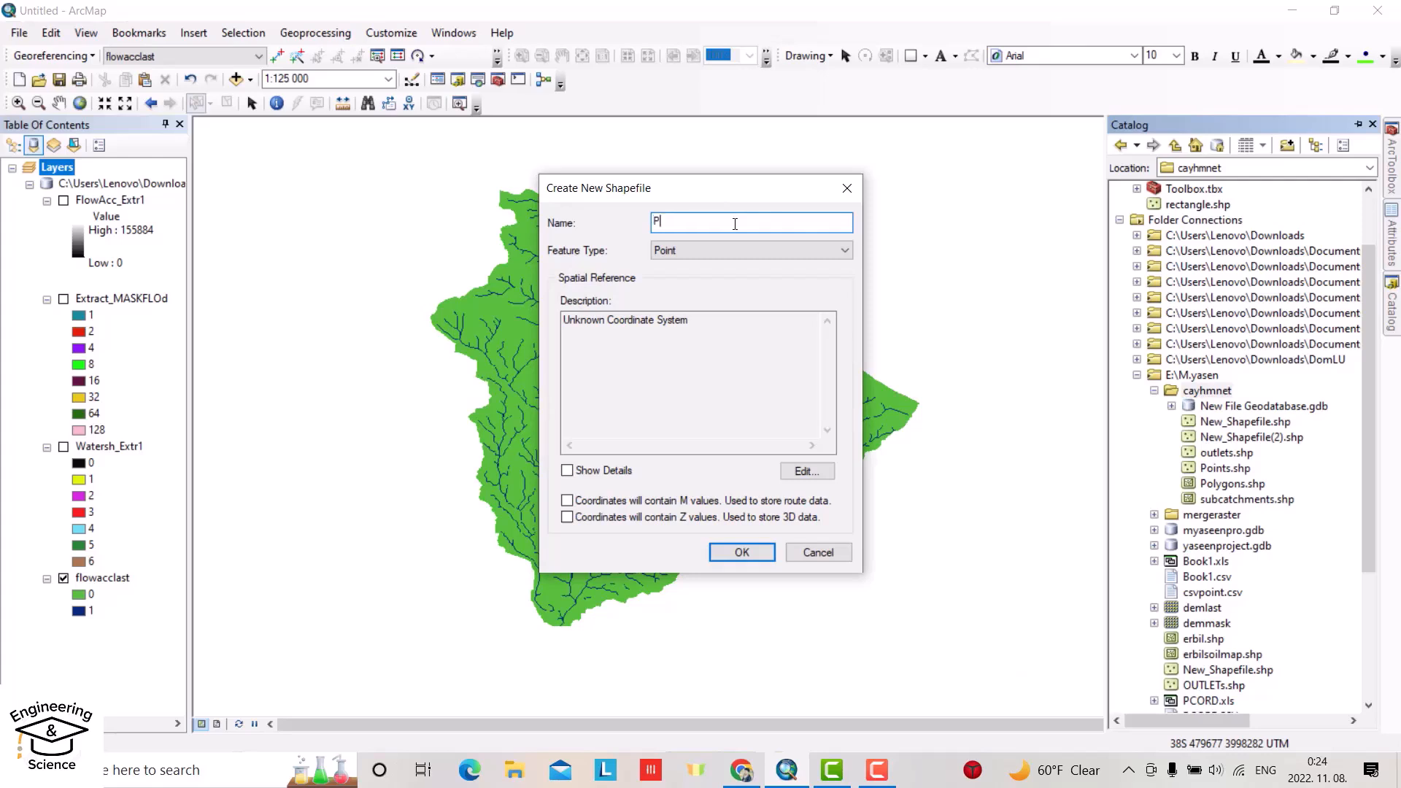
type("oint1")
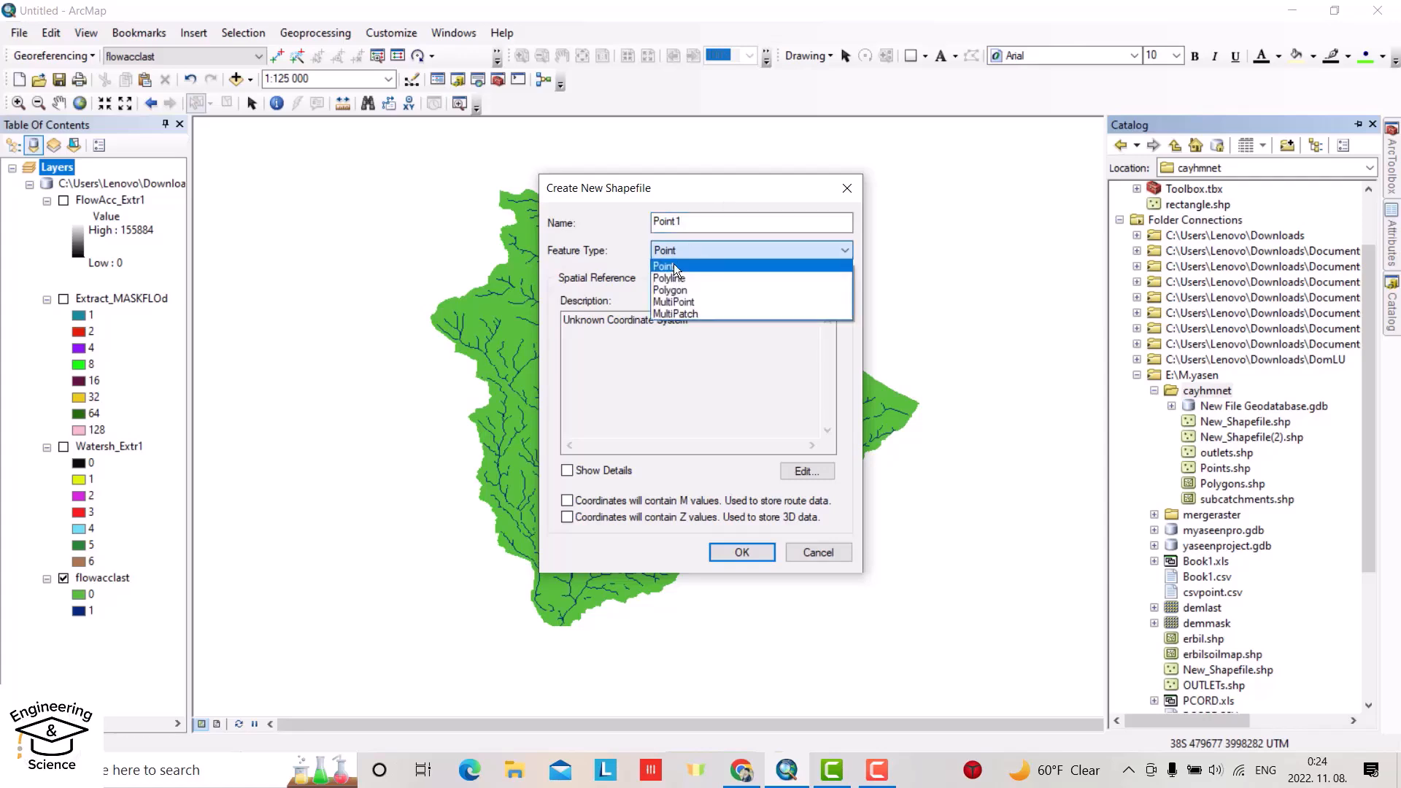
left_click(664, 266)
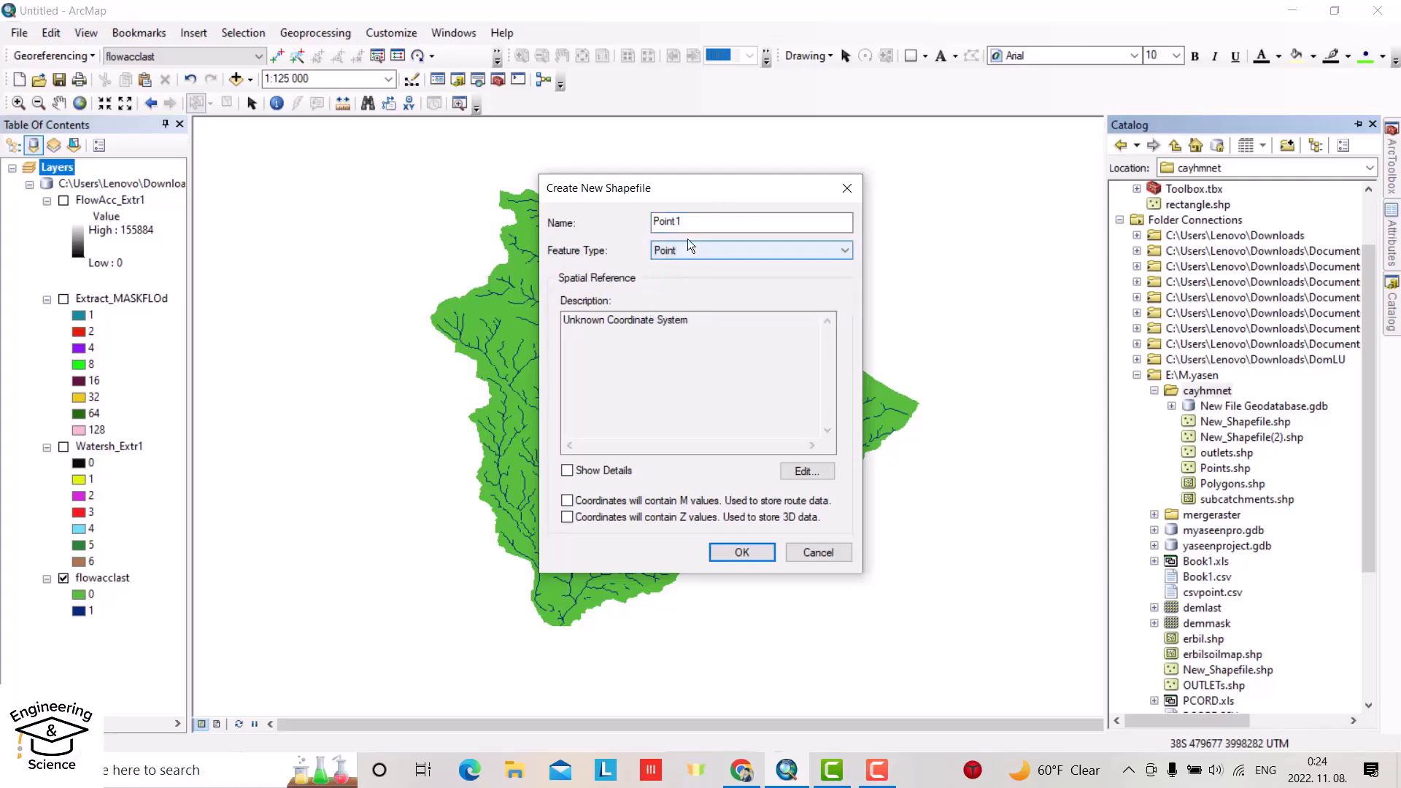
- Assign WGS_1984_UTM_Zone_38S from Favorites as the shapefile's coordinate system
left_click(806, 471)
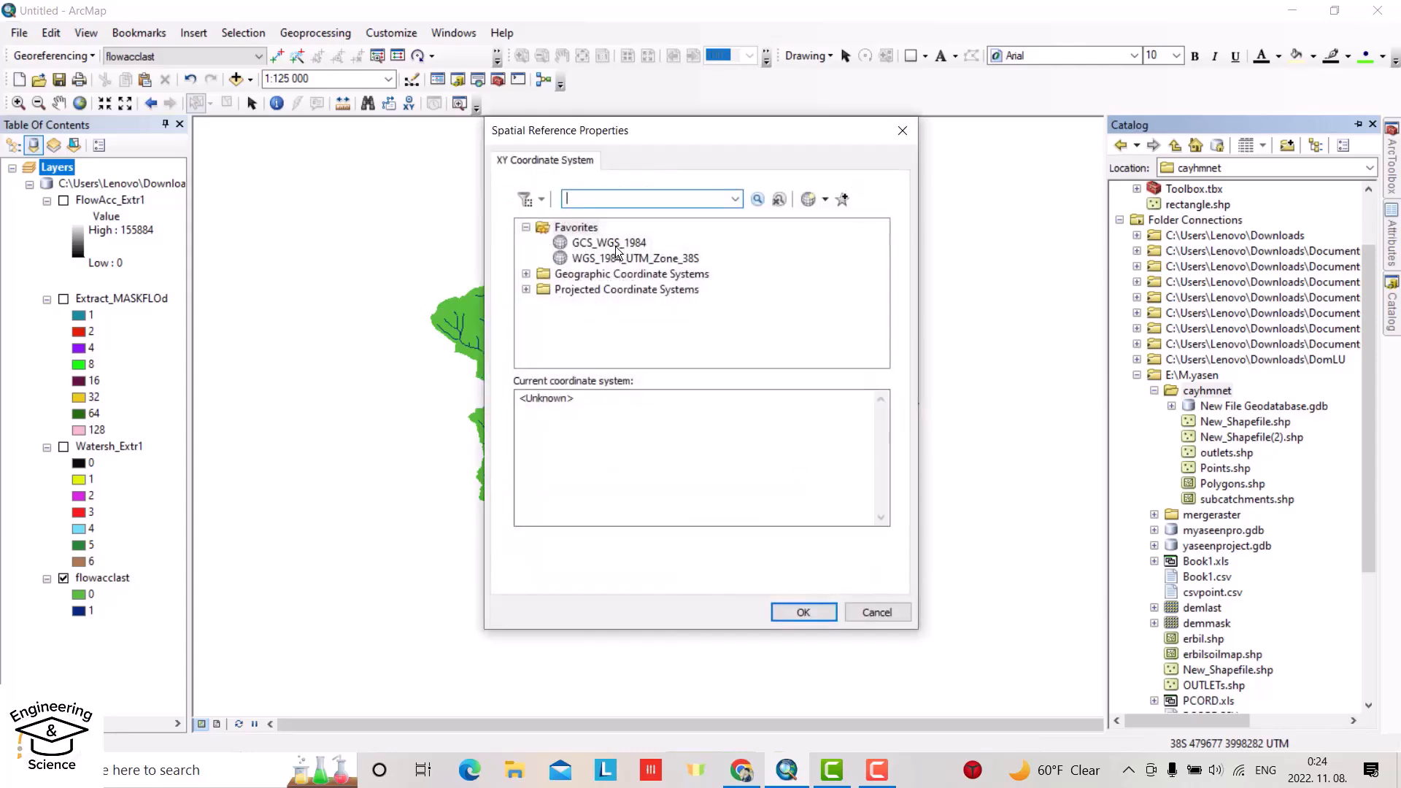
left_click(607, 242)
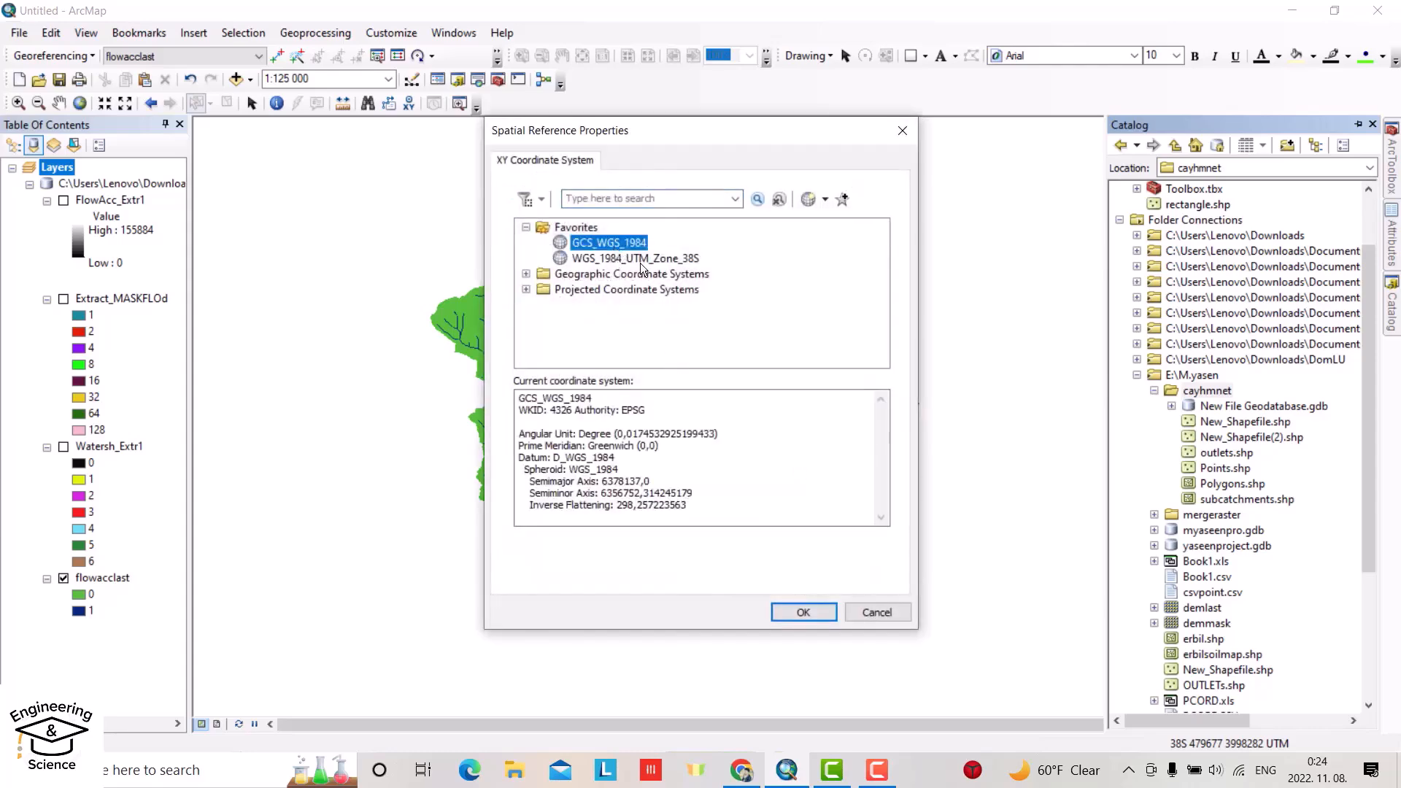
left_click(635, 259)
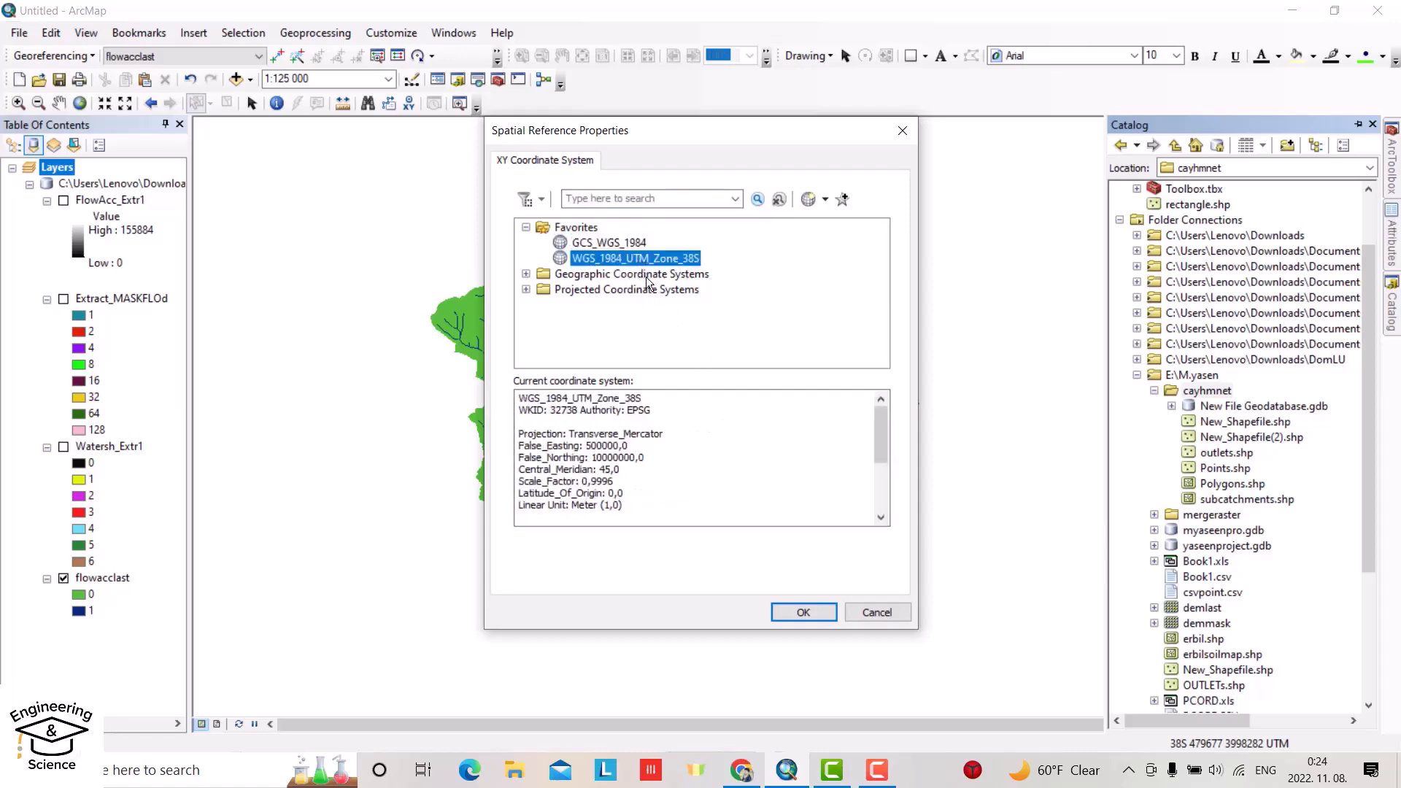
mouse_move(665, 264)
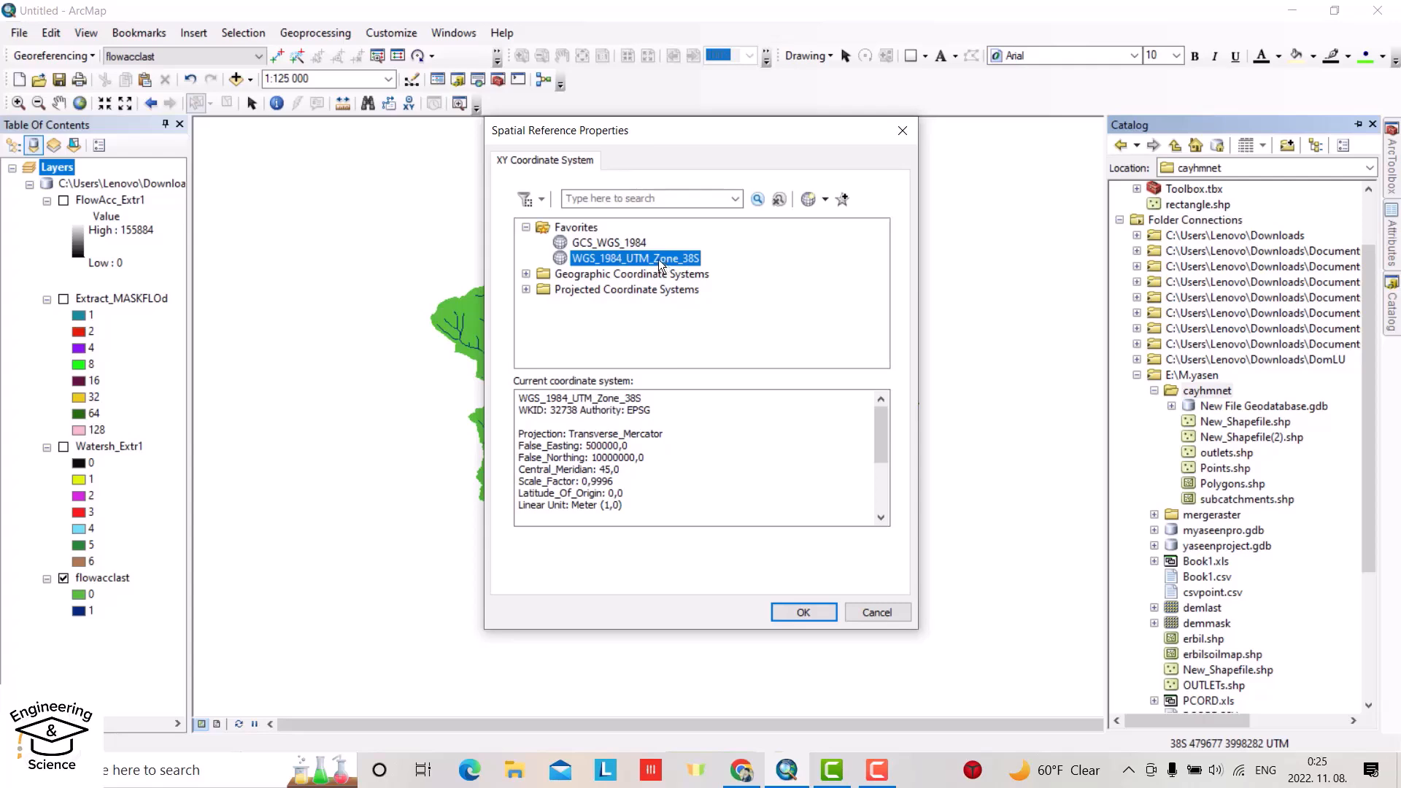
mouse_move(860, 573)
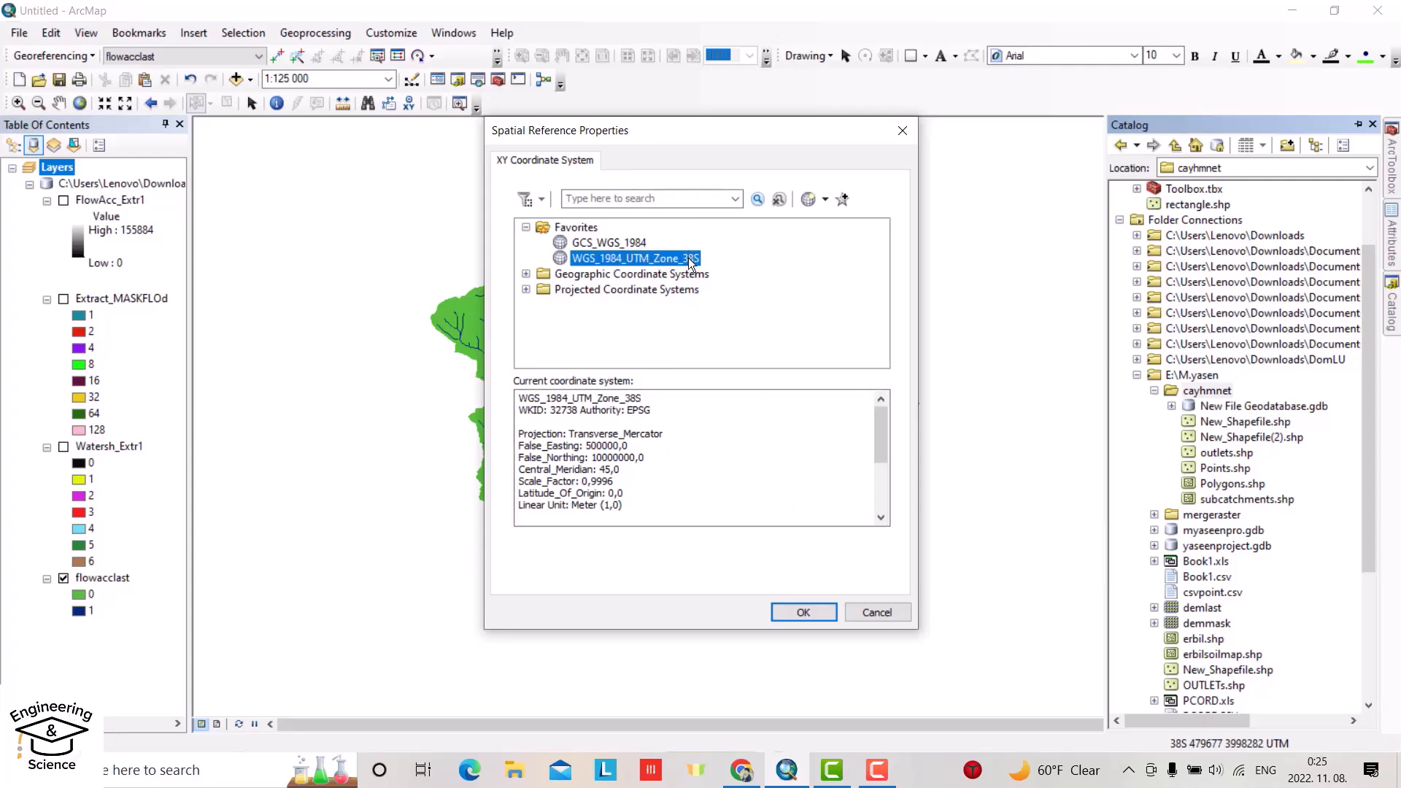
left_click(801, 612)
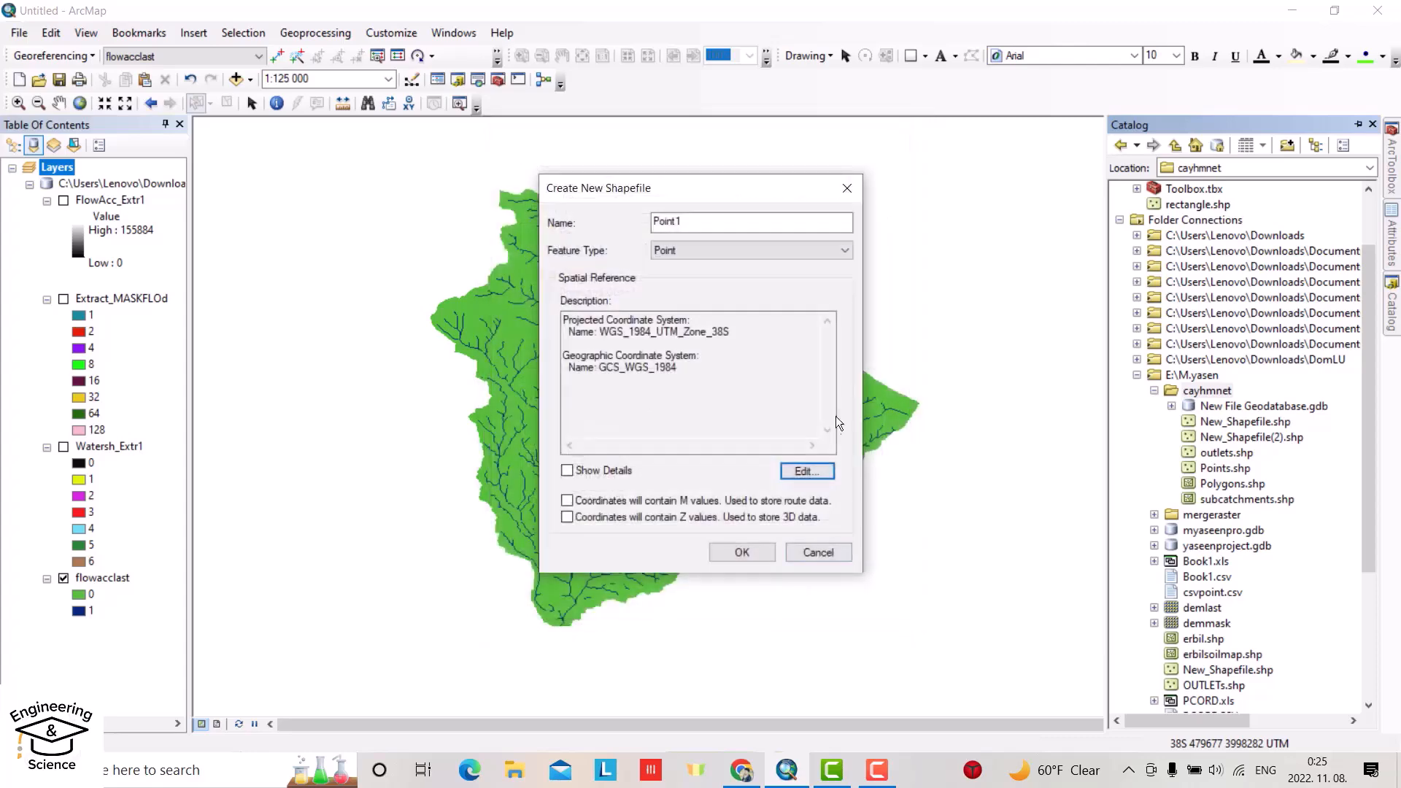
- Confirm creation so Point1 is added as a map layer
left_click(741, 551)
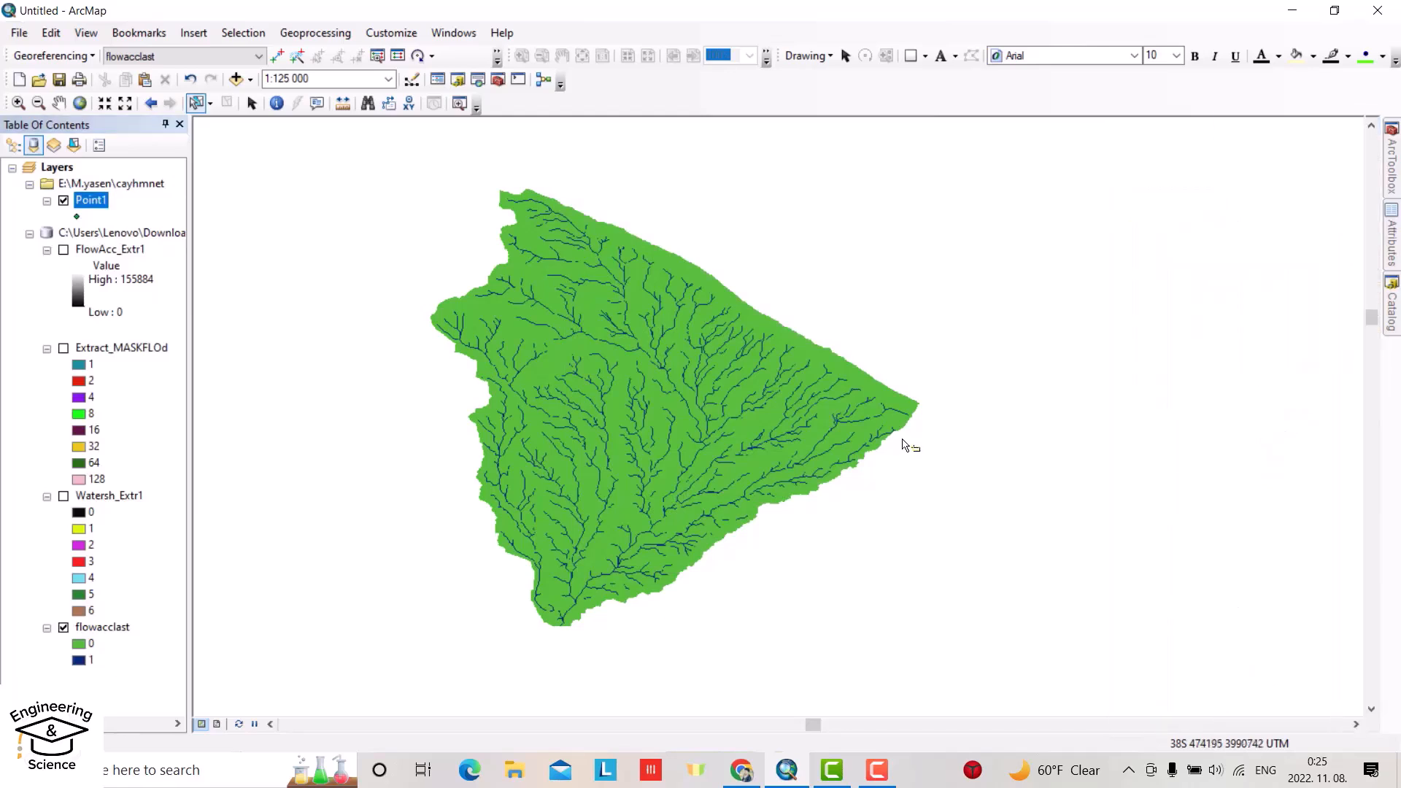
mouse_move(858, 273)
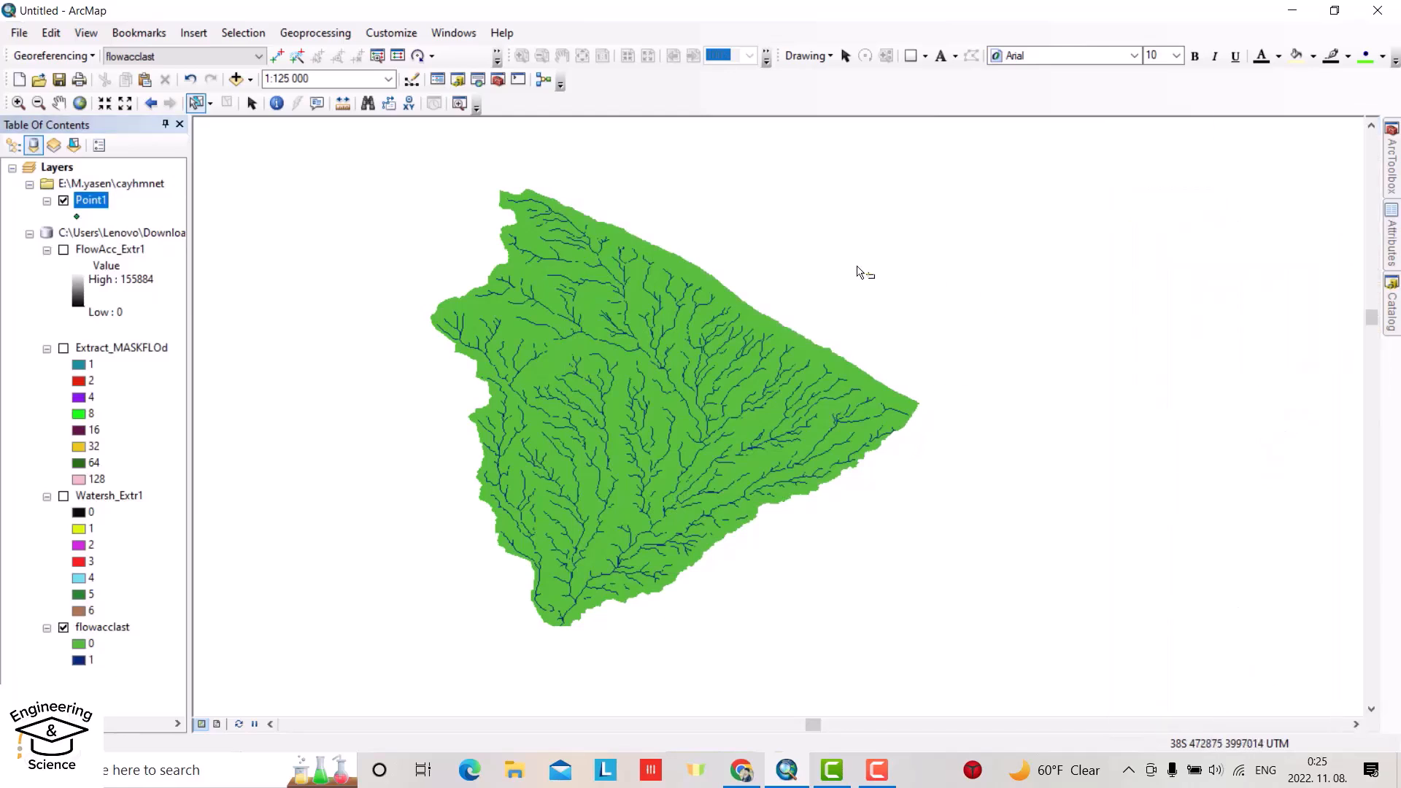
mouse_move(811, 89)
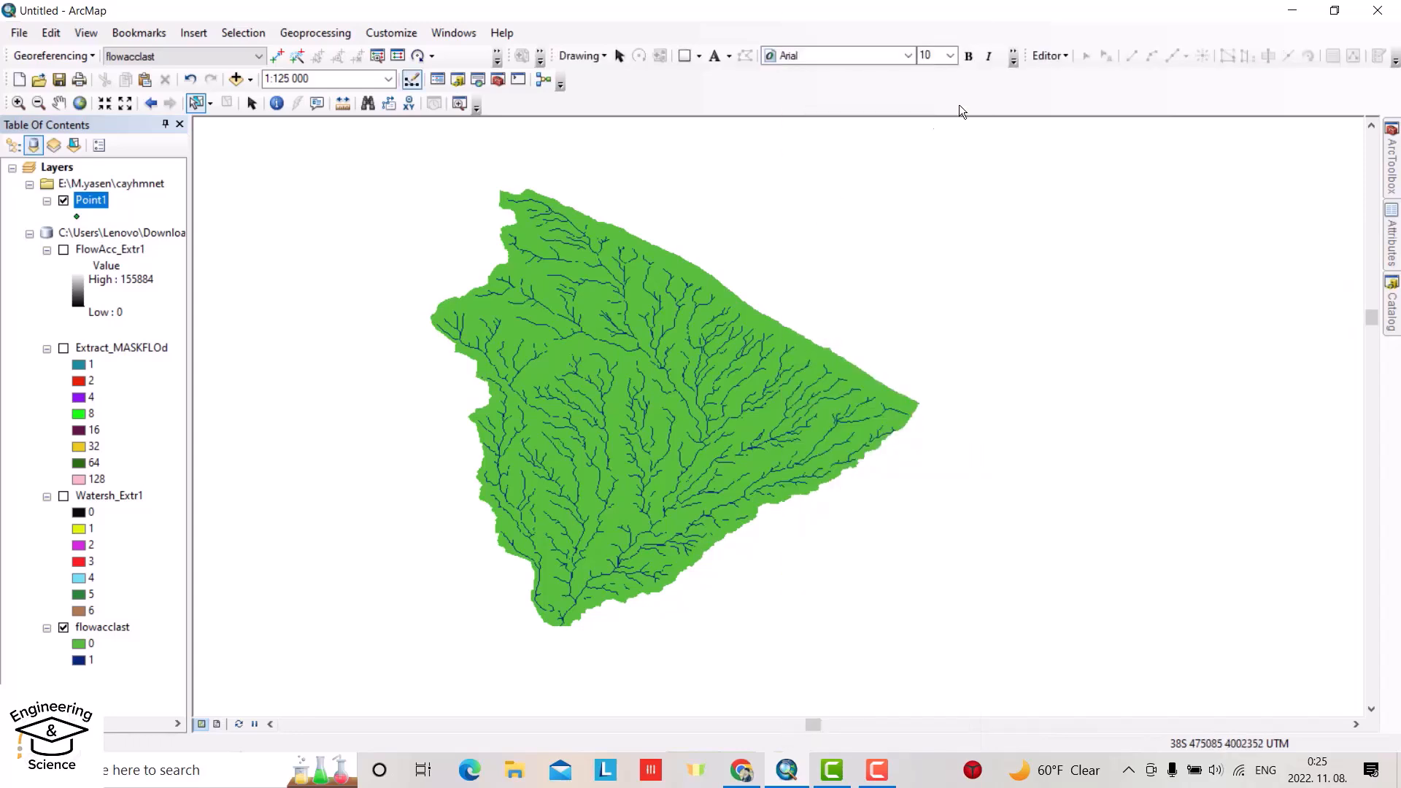
- Start an editing session on the Point1 layer via the Editor menu
left_click(1046, 56)
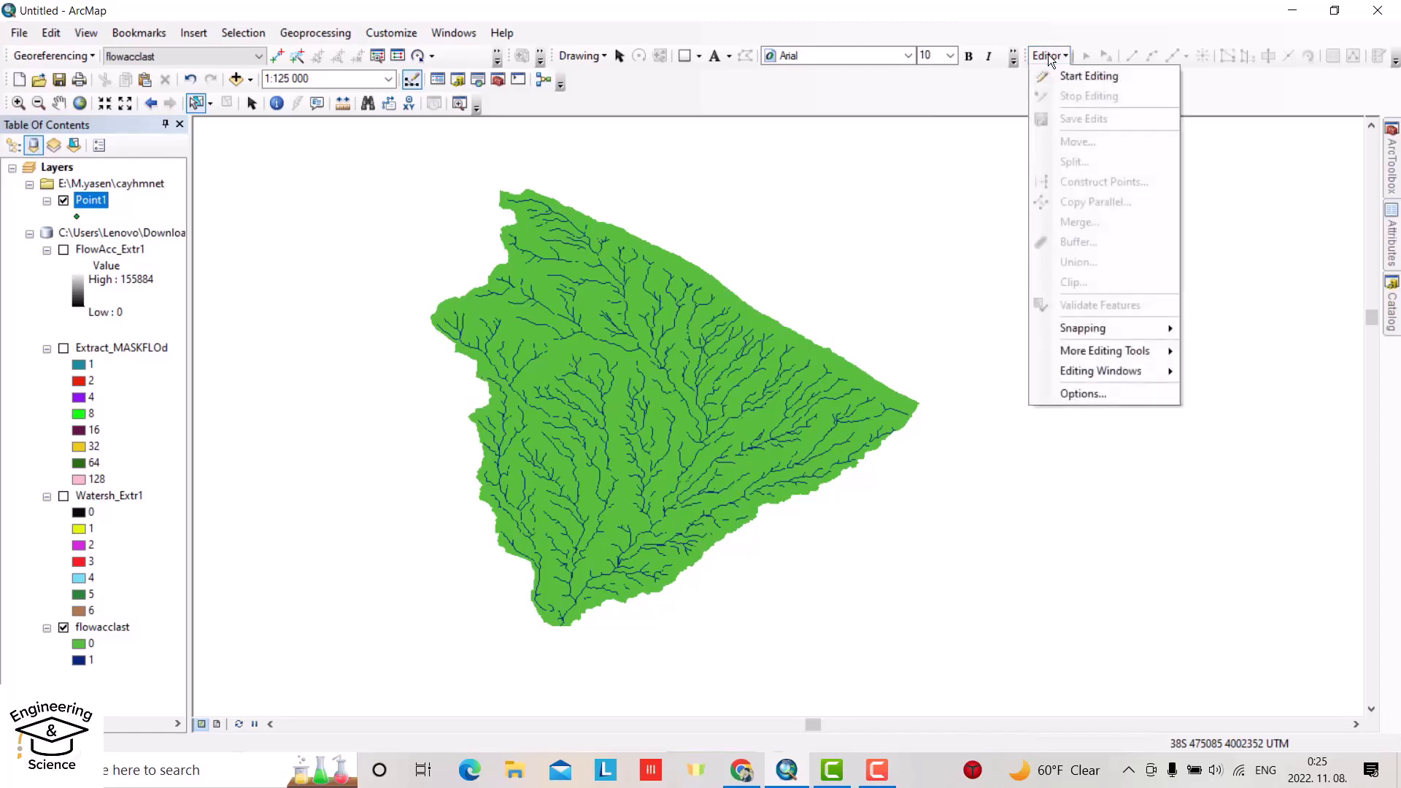
left_click(1089, 75)
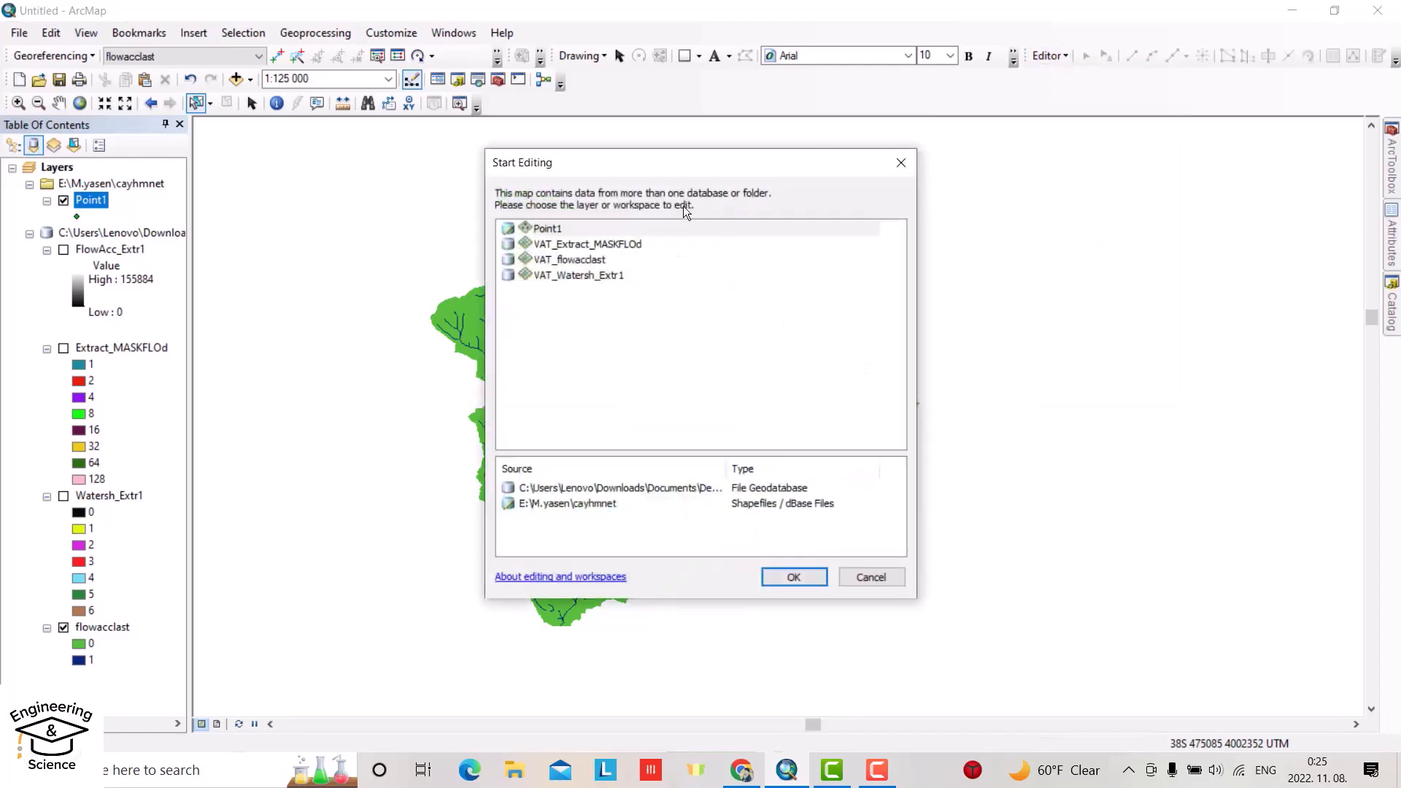
left_click(547, 227)
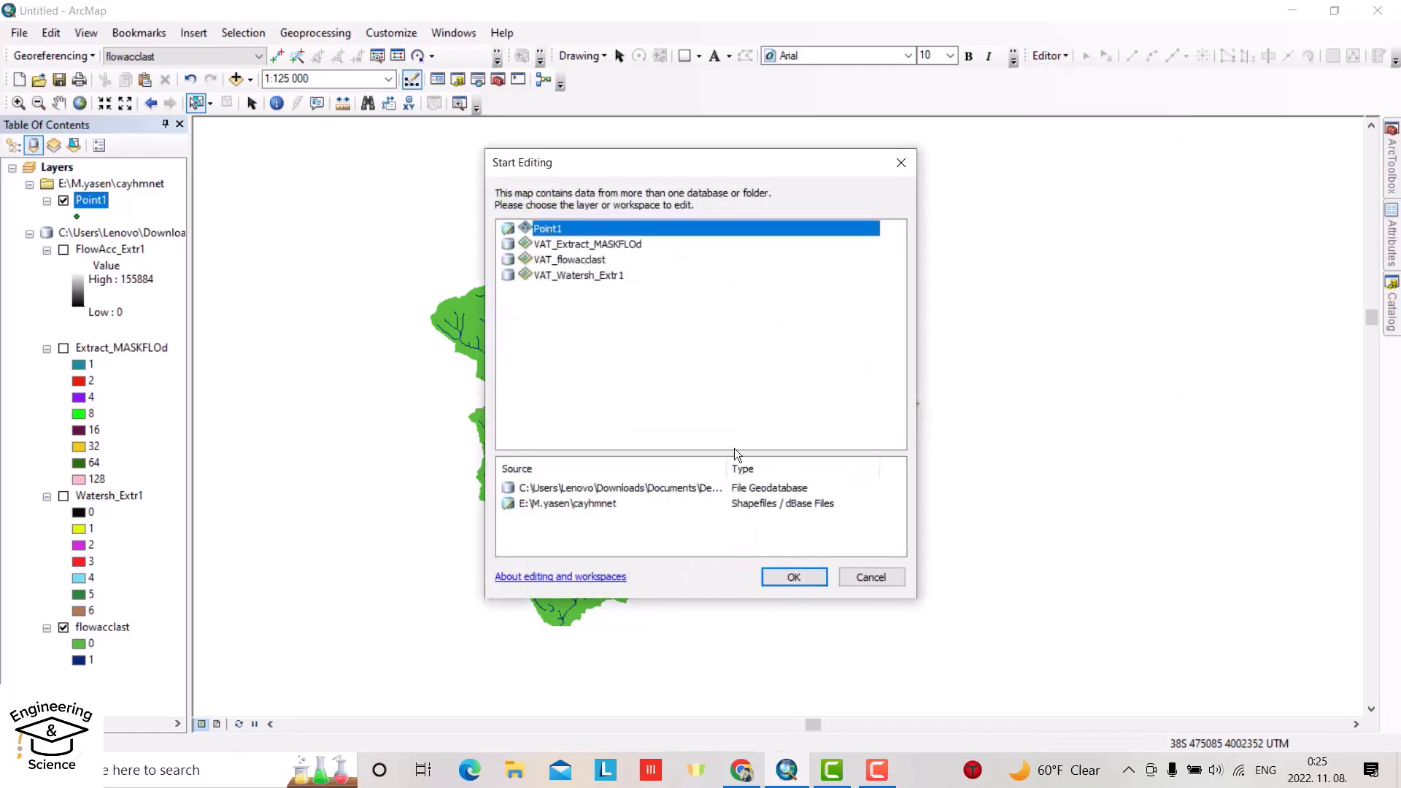
left_click(791, 576)
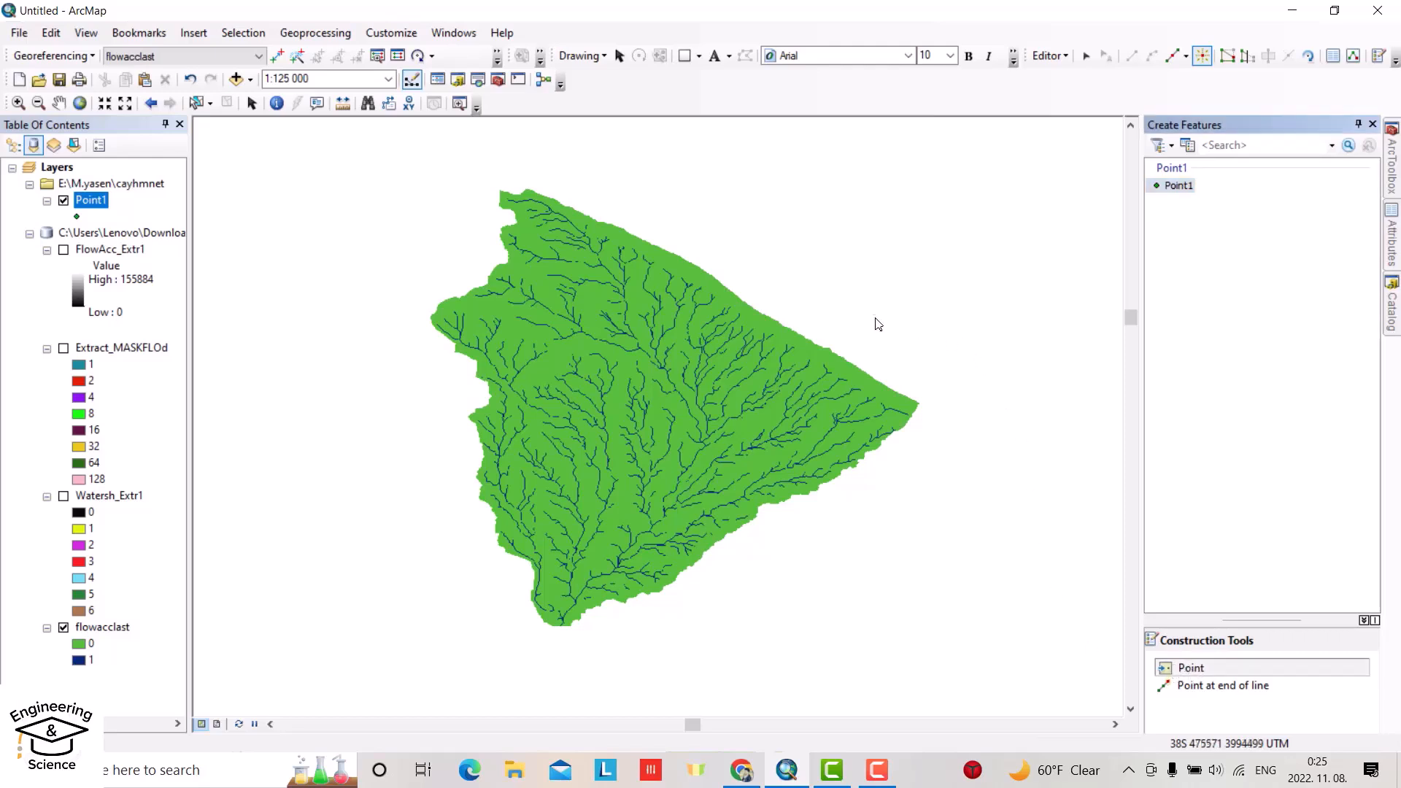
mouse_move(988, 315)
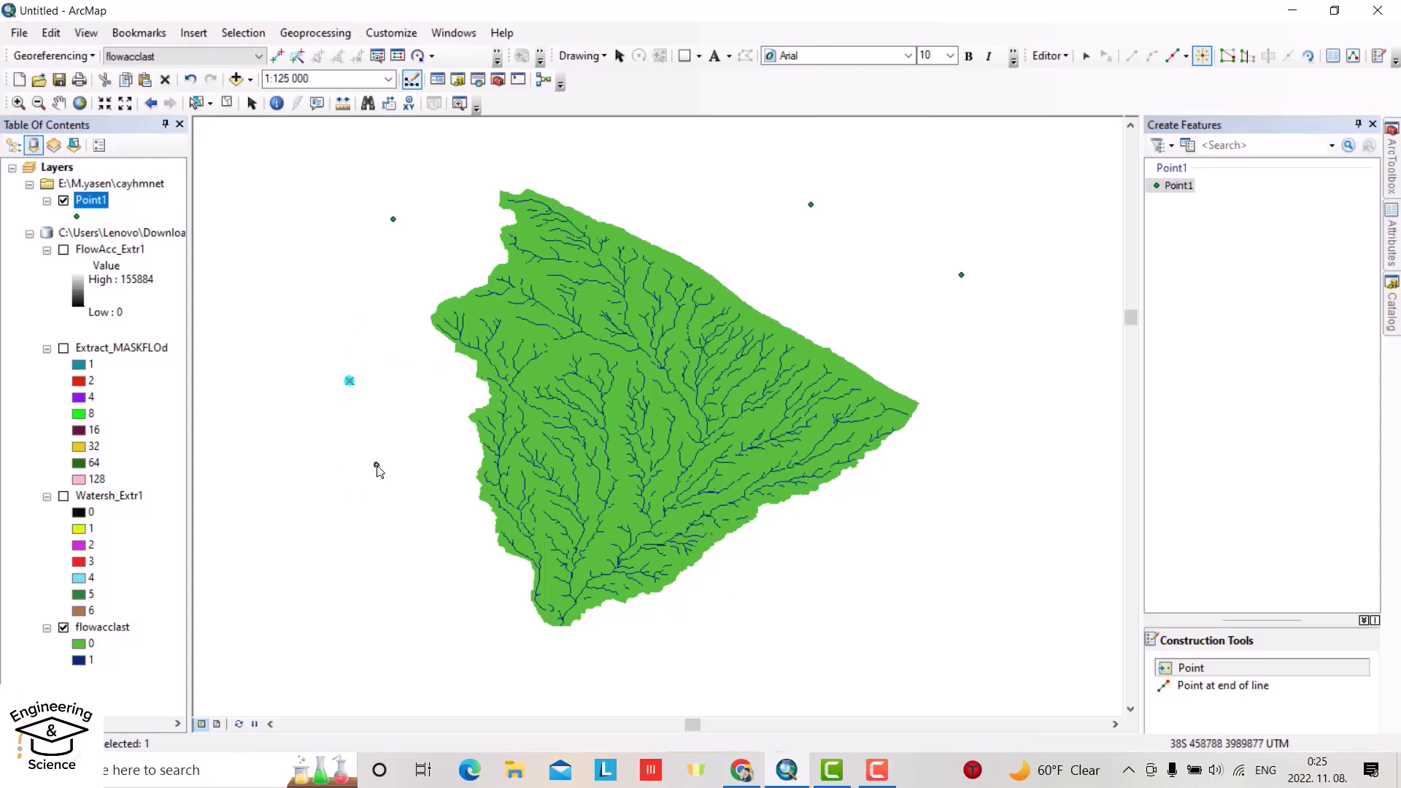
mouse_move(667, 218)
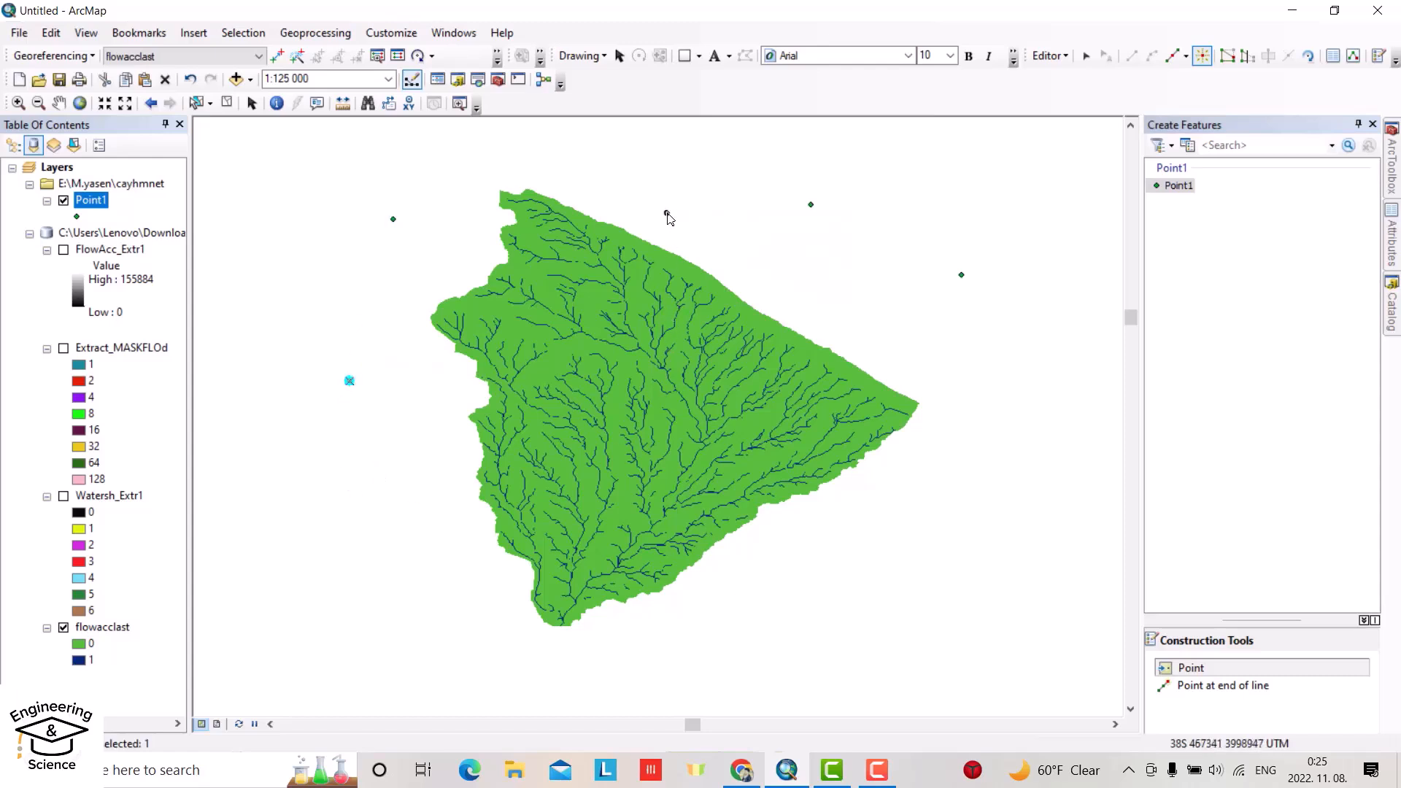
- Bring up the sketch context menu for constructing the next point precisely
right_click(666, 217)
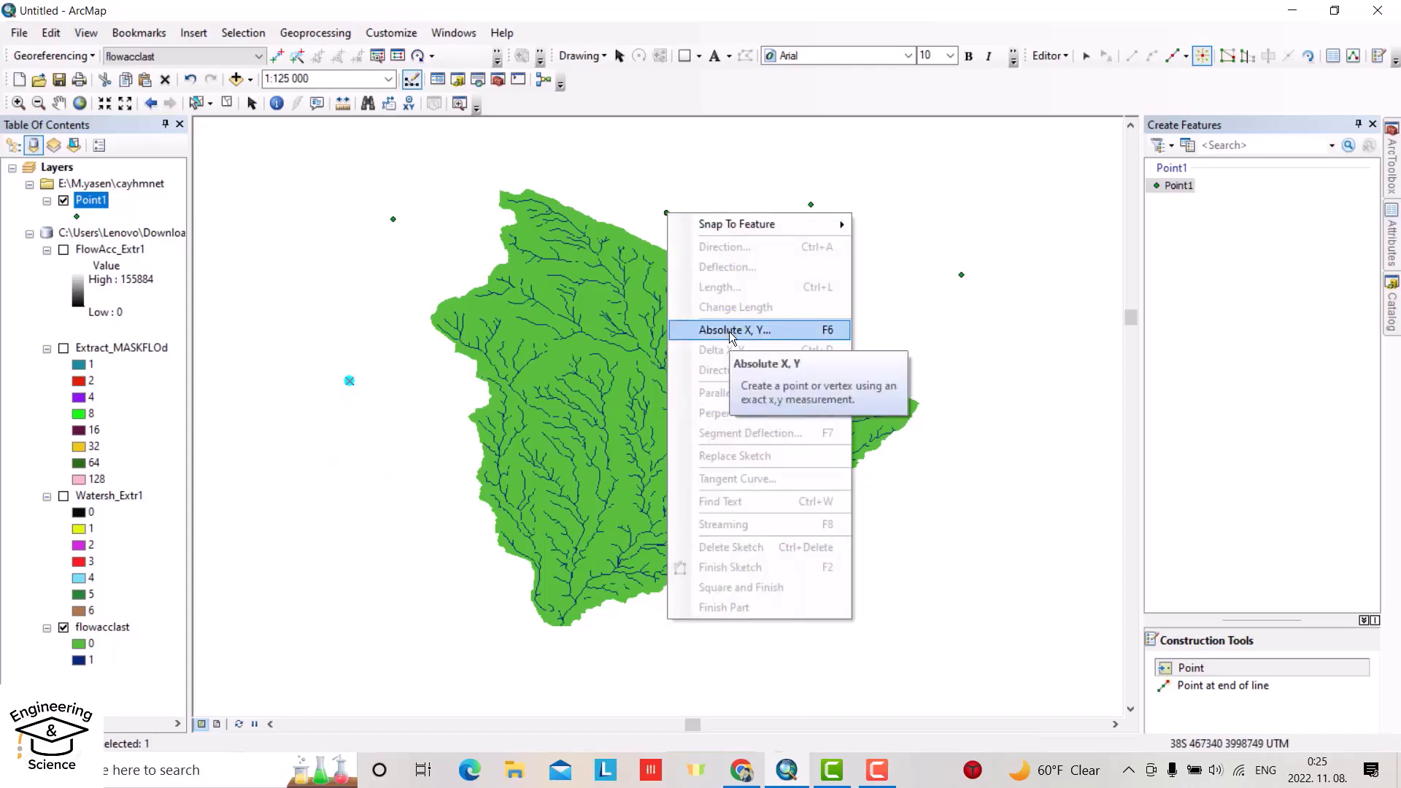
- Enter Absolute X, Y with longitude 44,59926944 and latitude 36.0
left_click(734, 330)
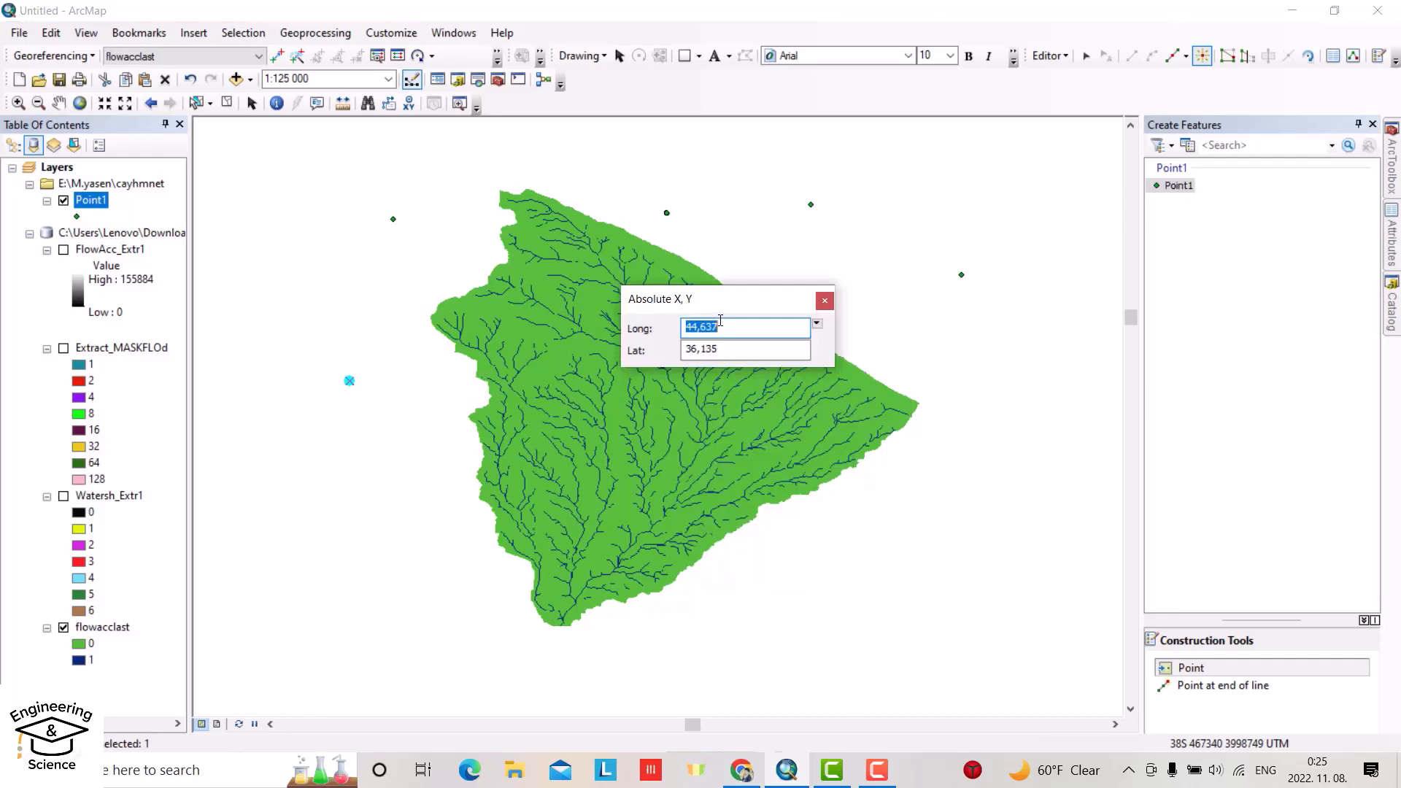
type("4")
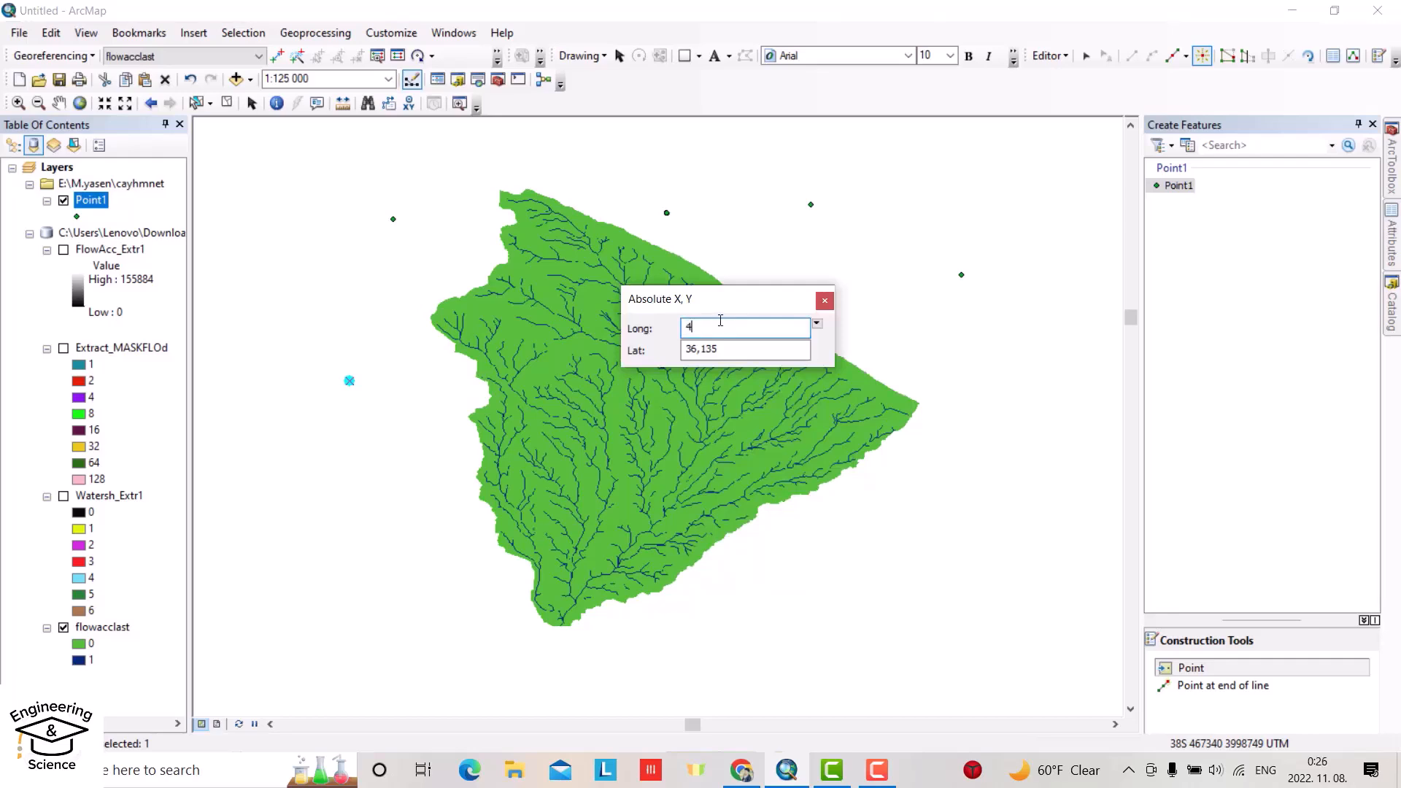
type("4,59926")
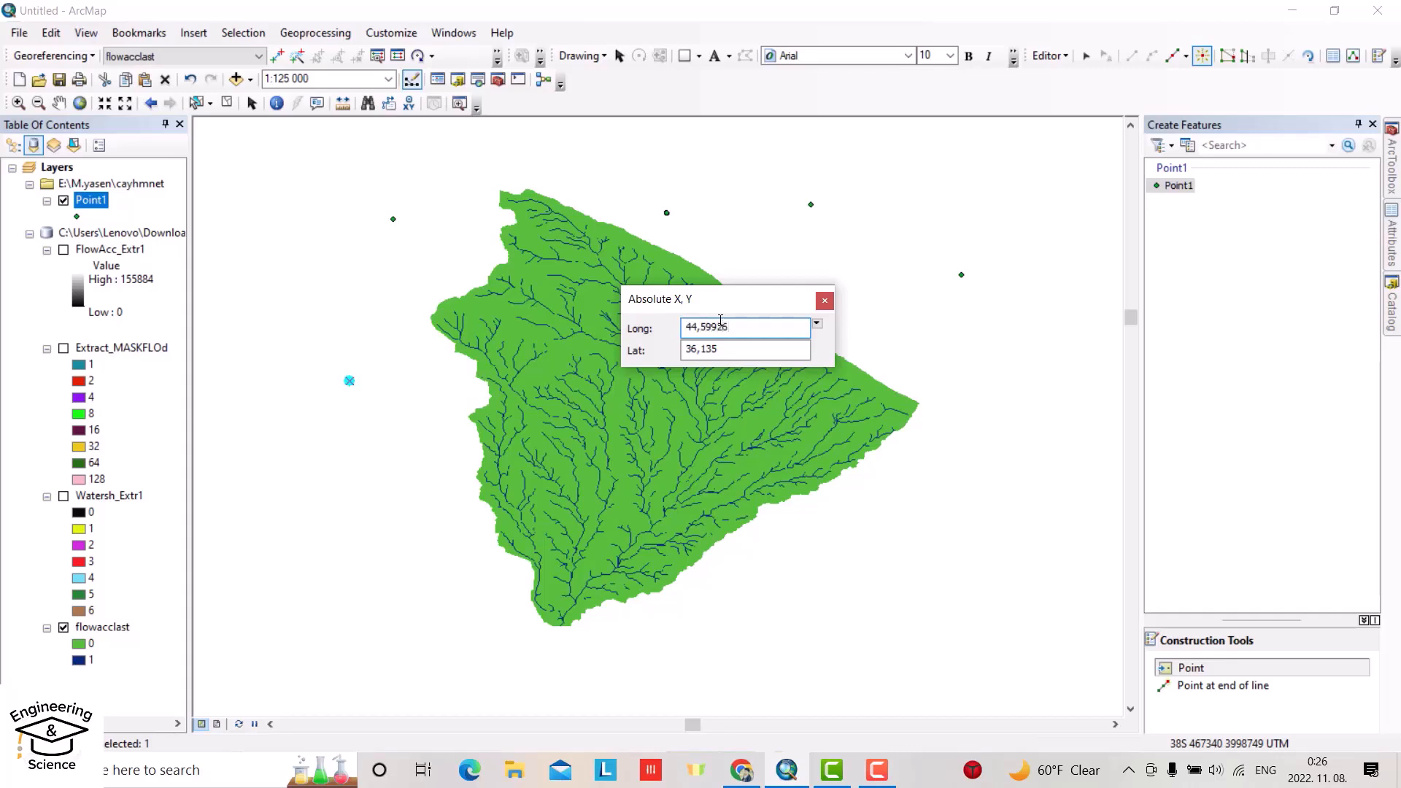
type("944")
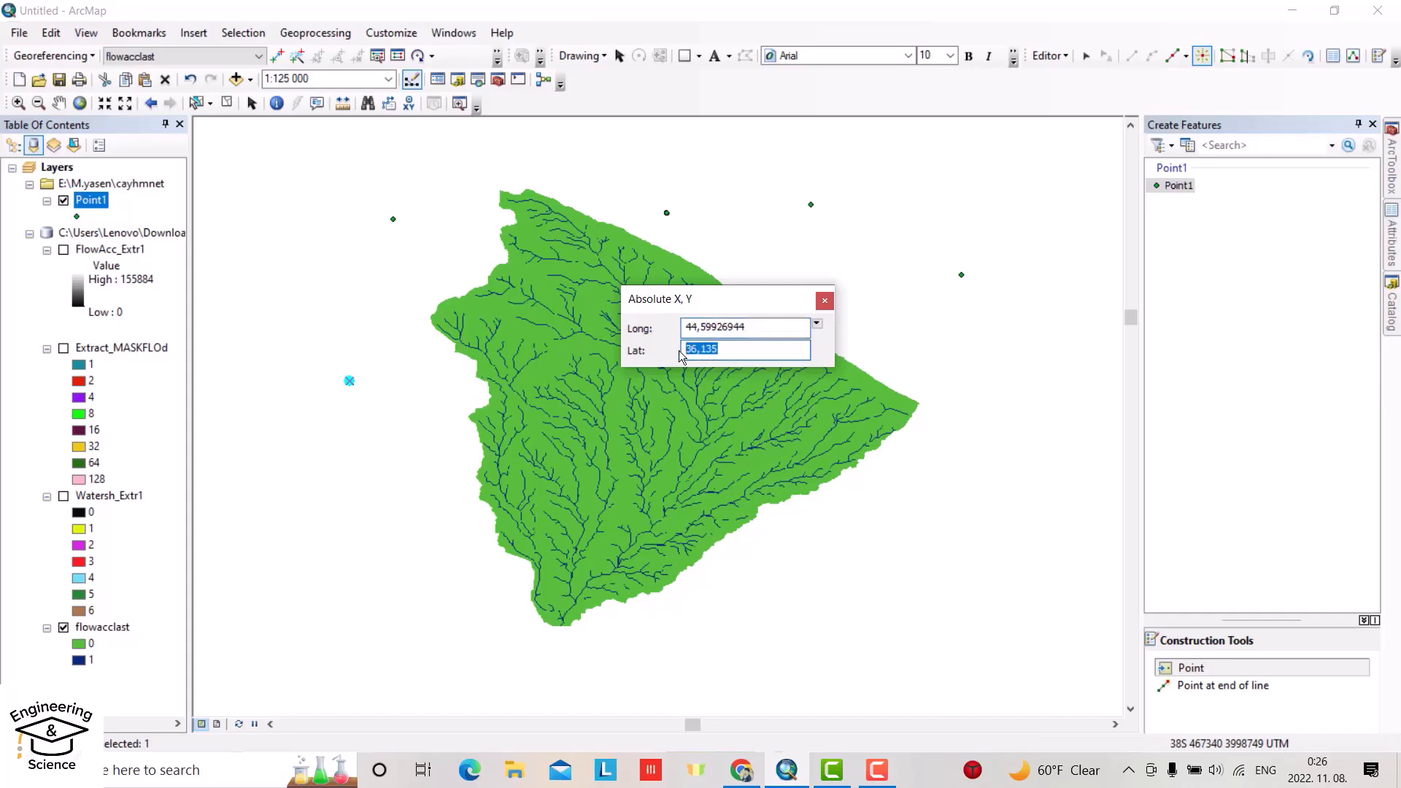
type("36.0")
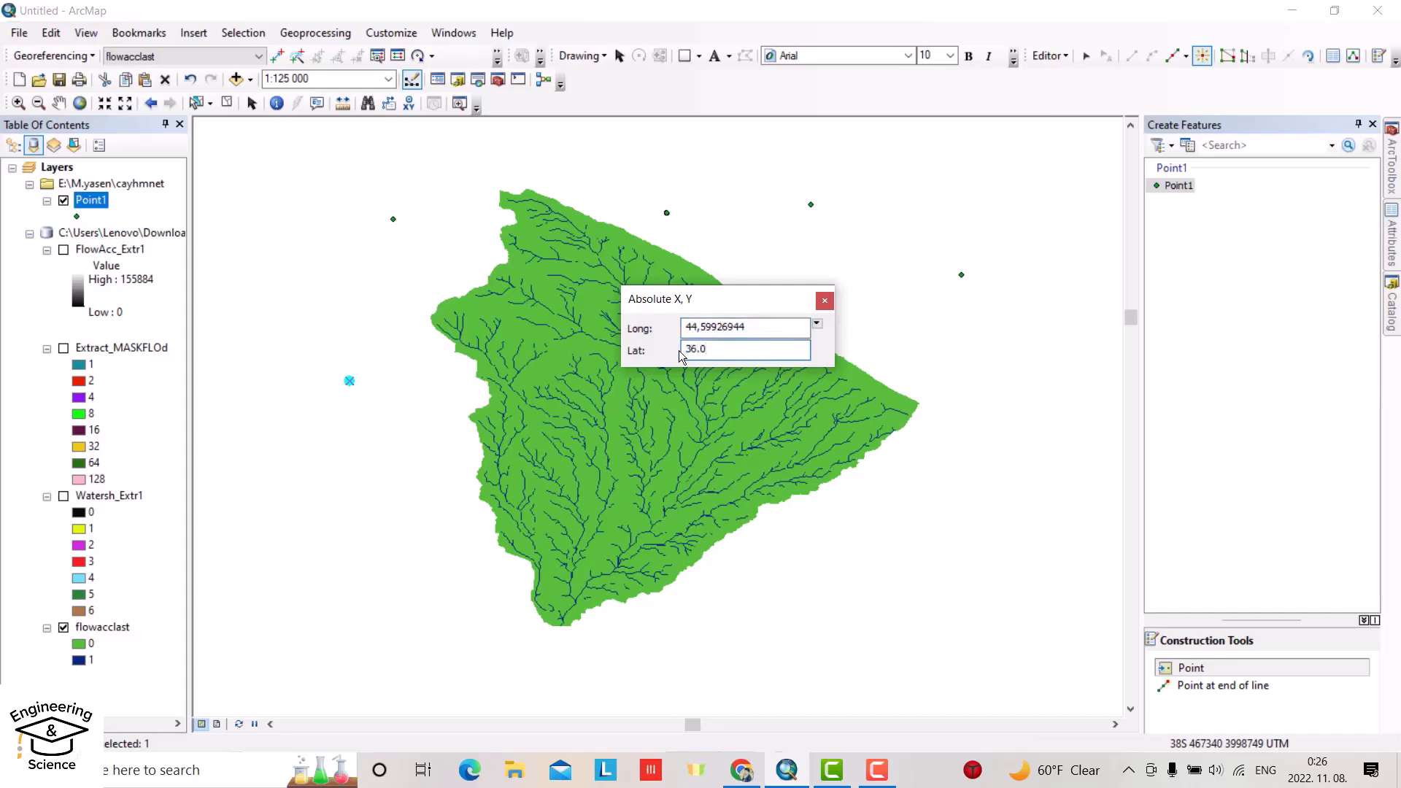